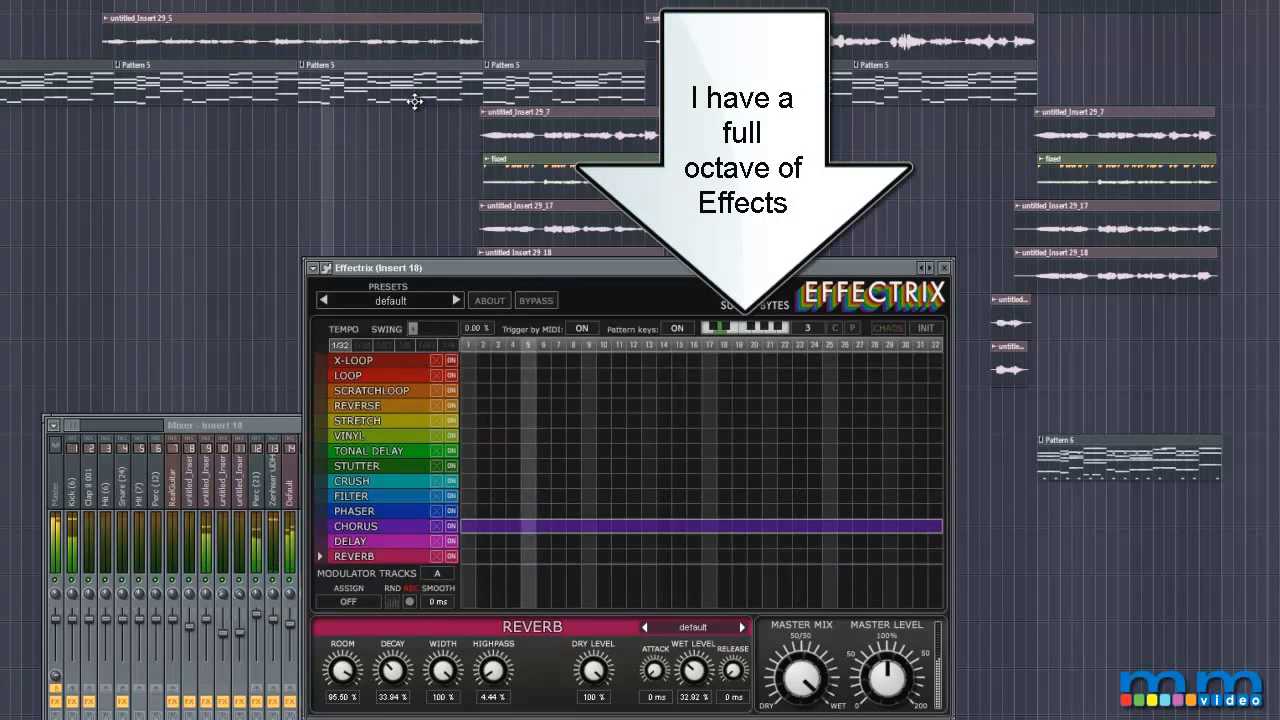
# Cycle through the stretch+reverb, loop/reverse/vinyl/chorus/reverb and loop/reverse/stutter patterns, landing on stretch+reverb.
pyautogui.click(768, 328)
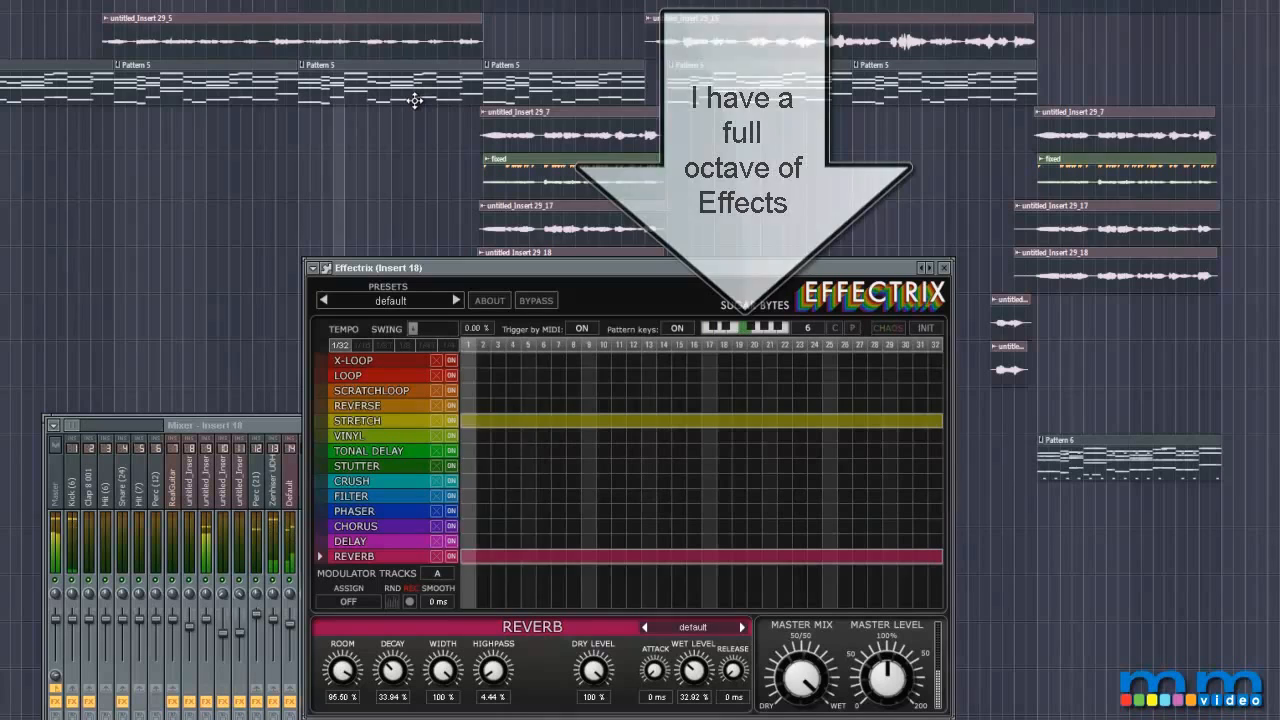
pyautogui.click(808, 328)
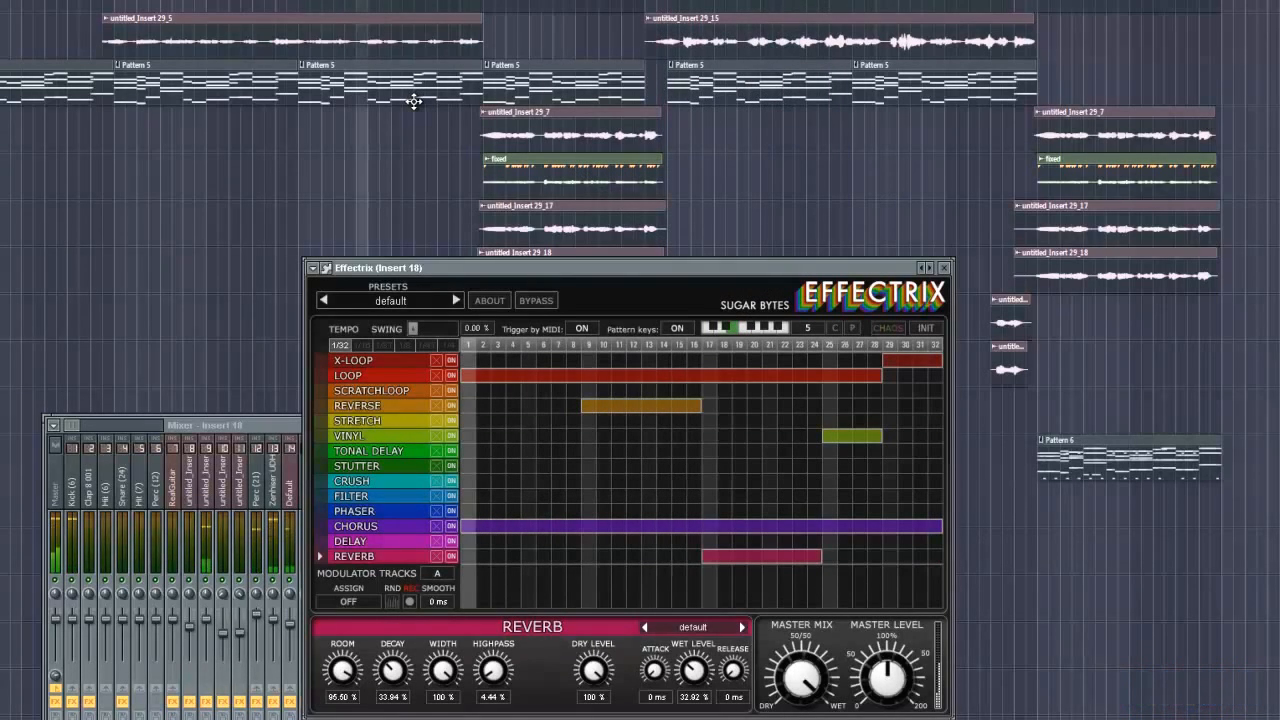
pyautogui.click(806, 328)
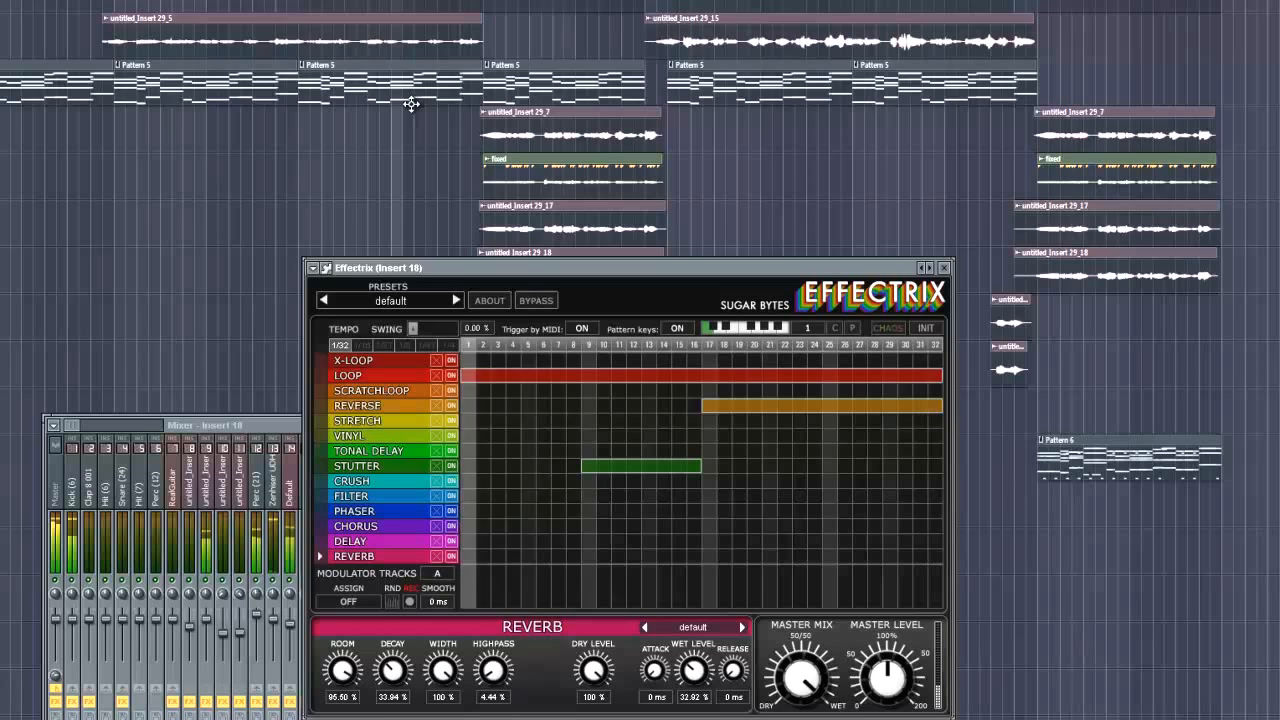
pyautogui.click(808, 328)
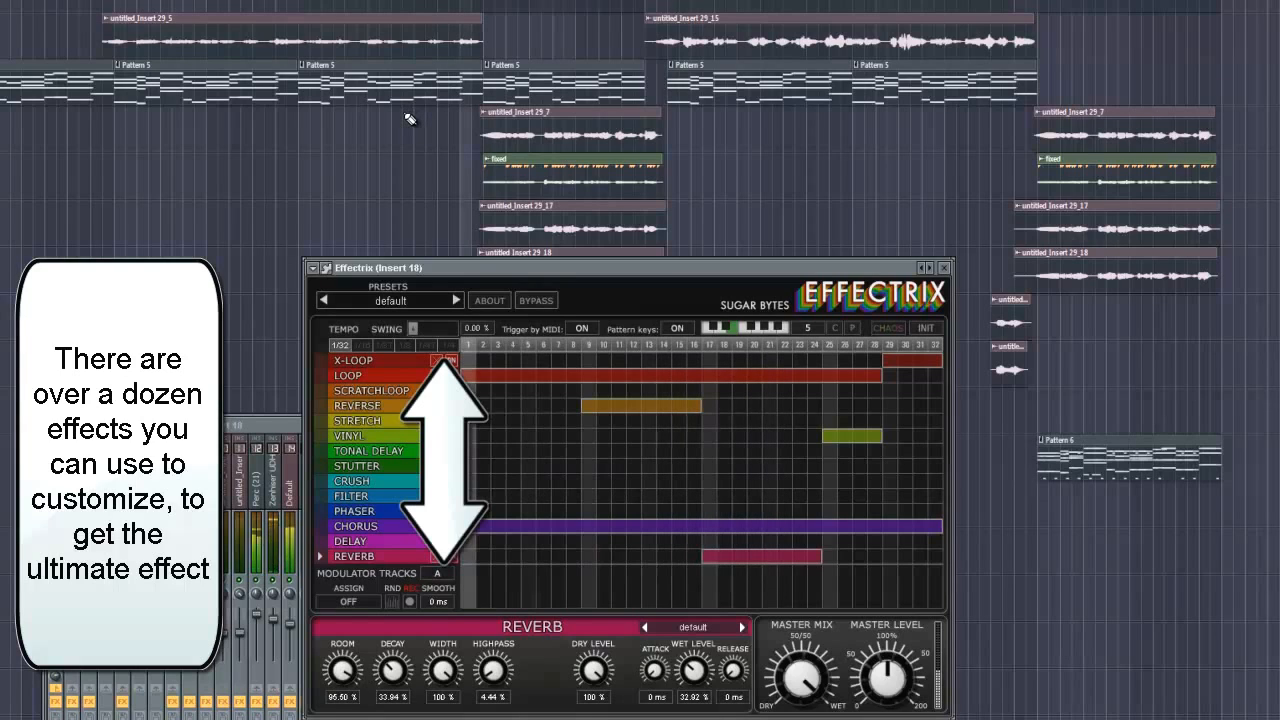
pyautogui.click(810, 328)
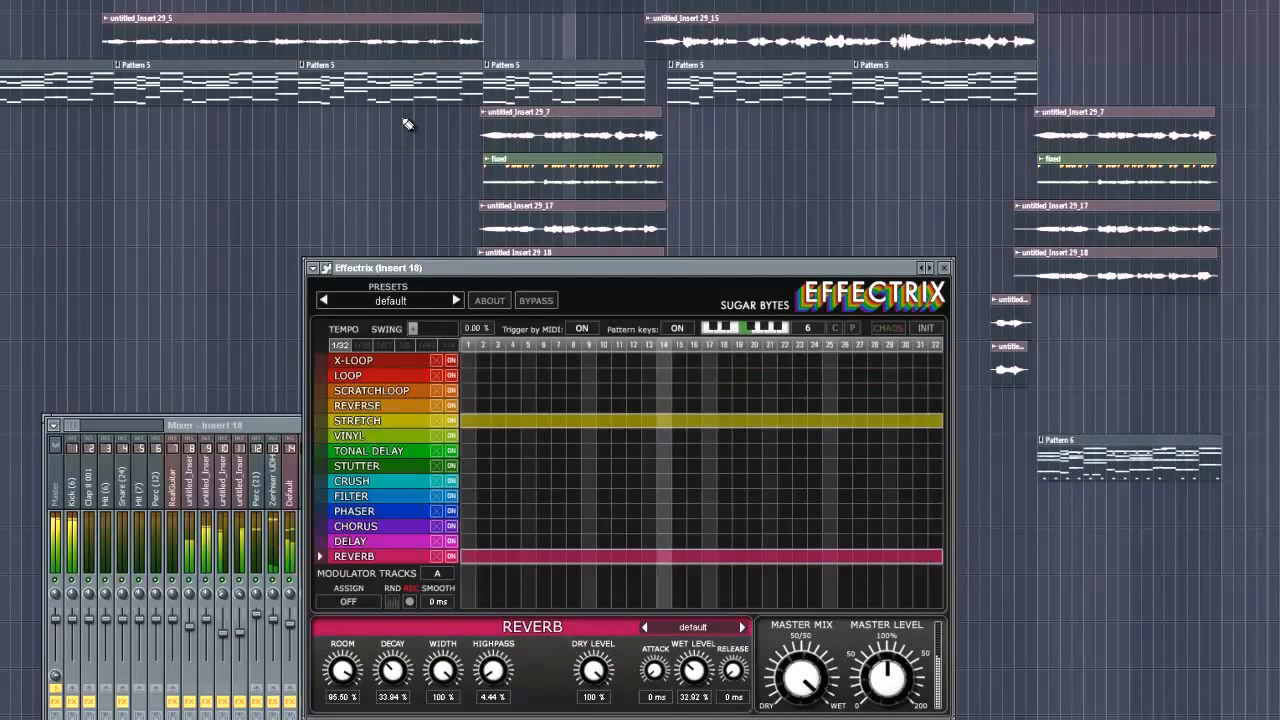
# Swap between the stretch+reverb and chorus-only patterns, landing on loop/reverse/vinyl/chorus/reverb.
pyautogui.click(808, 328)
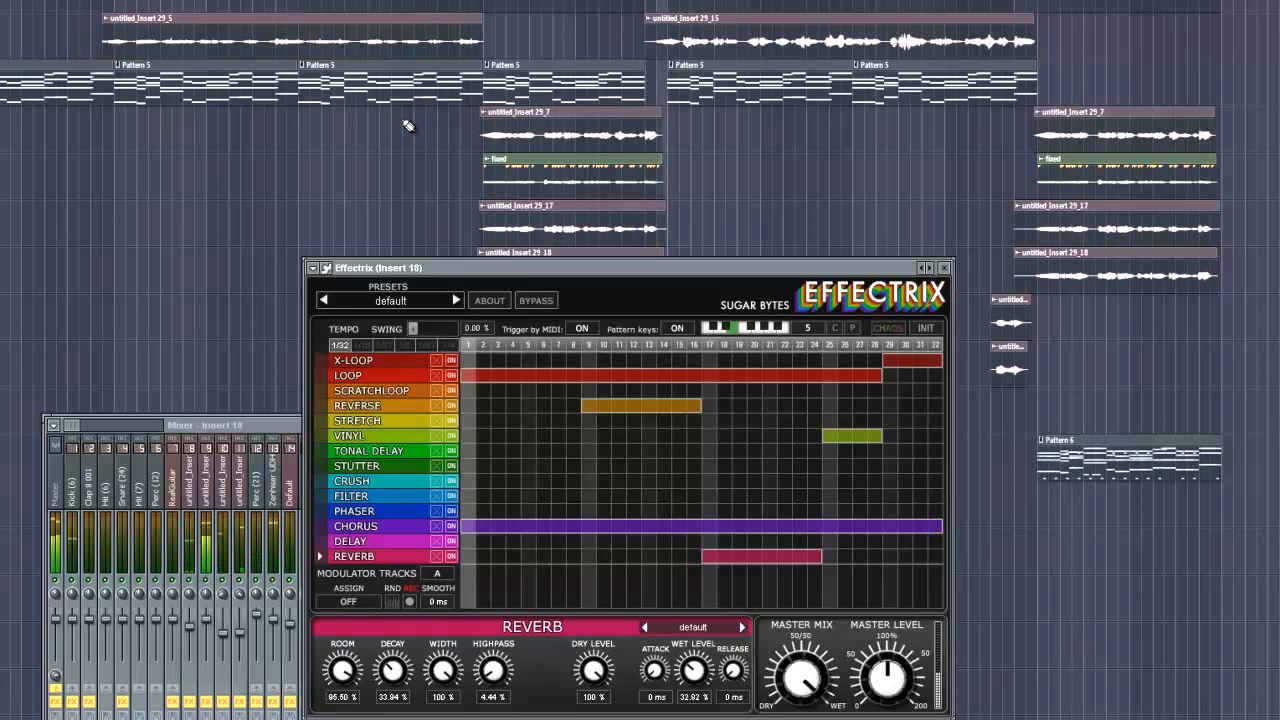
pyautogui.click(806, 328)
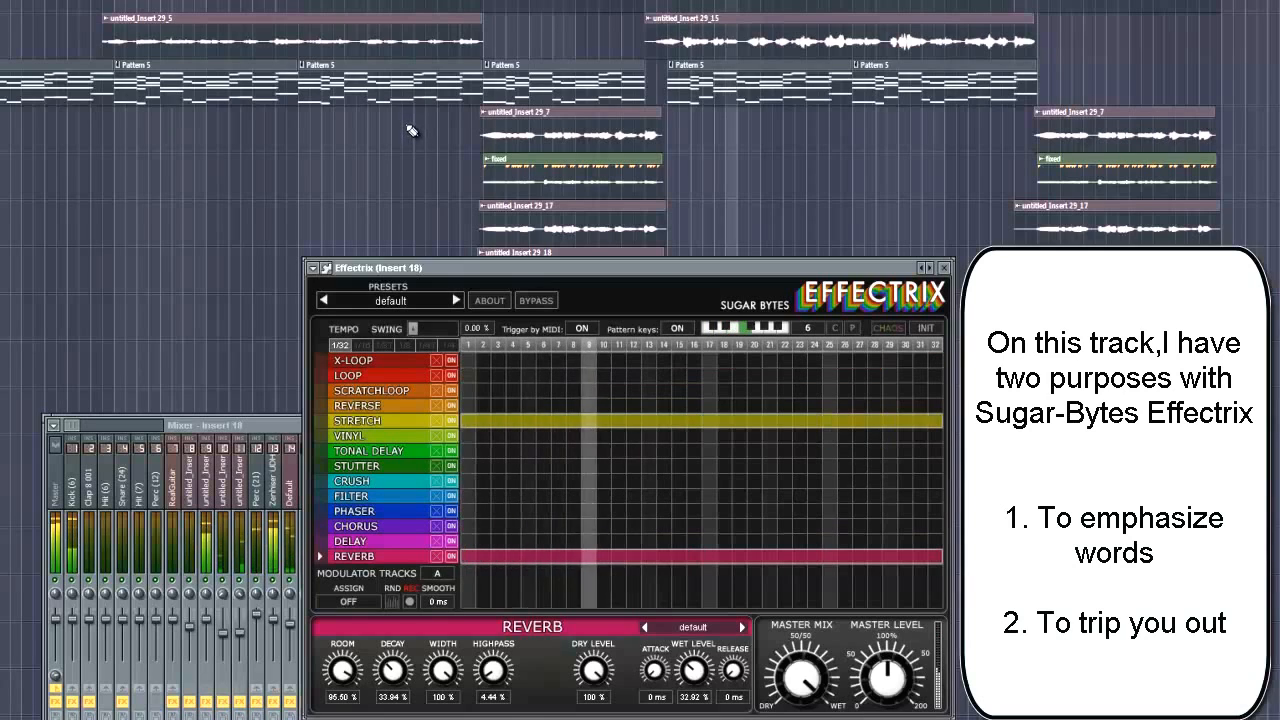
pyautogui.click(792, 328)
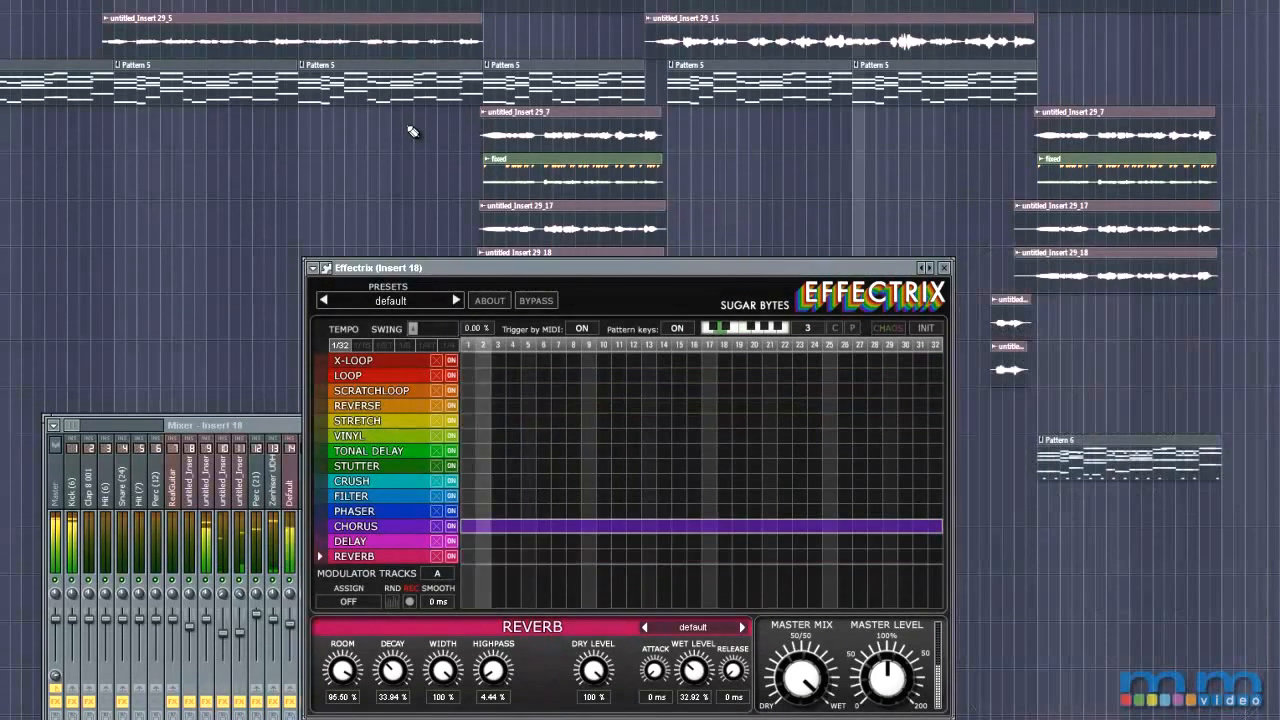
pyautogui.click(808, 328)
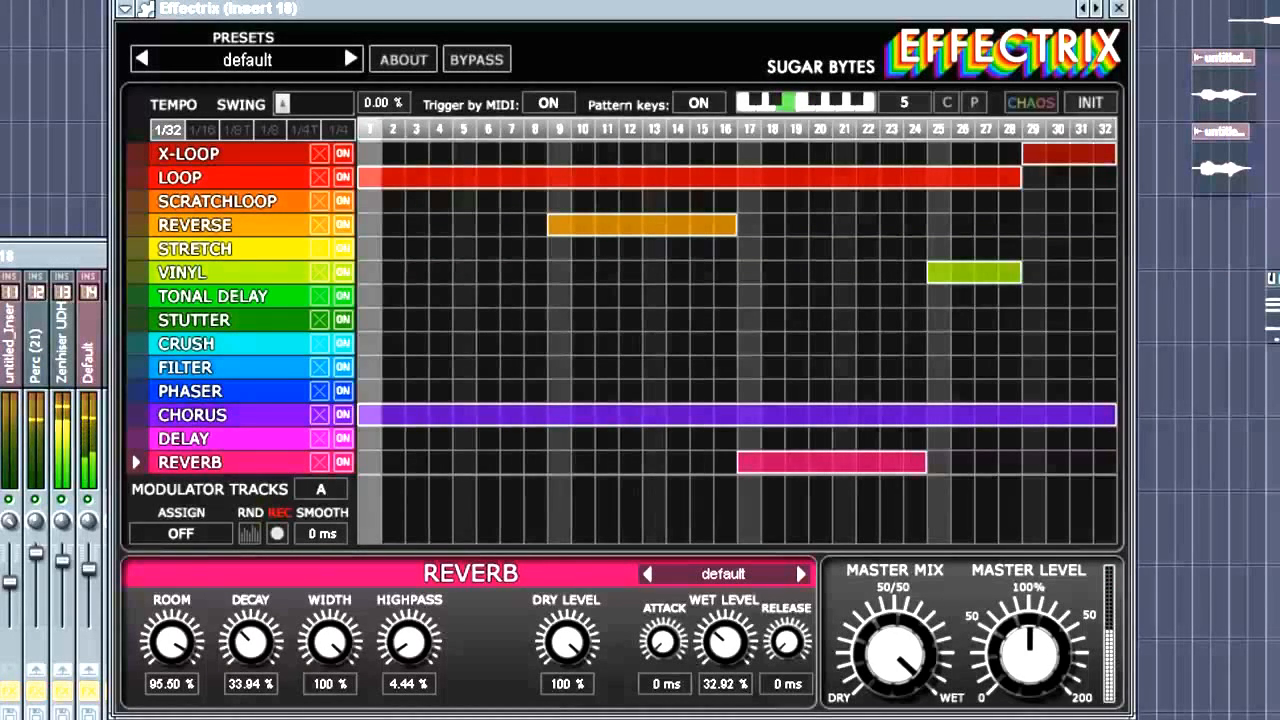
# Switch from the stretch+reverb pattern to the loop, reverse and stutter pattern.
pyautogui.click(904, 102)
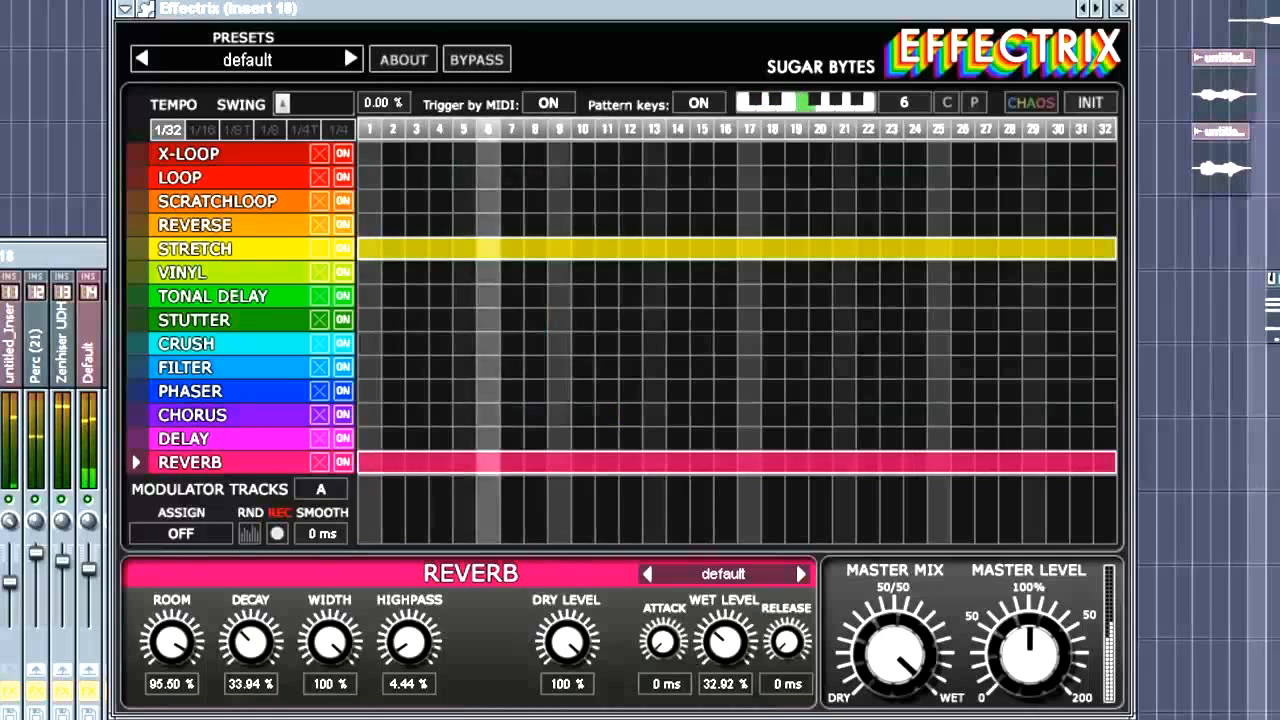
pyautogui.click(890, 102)
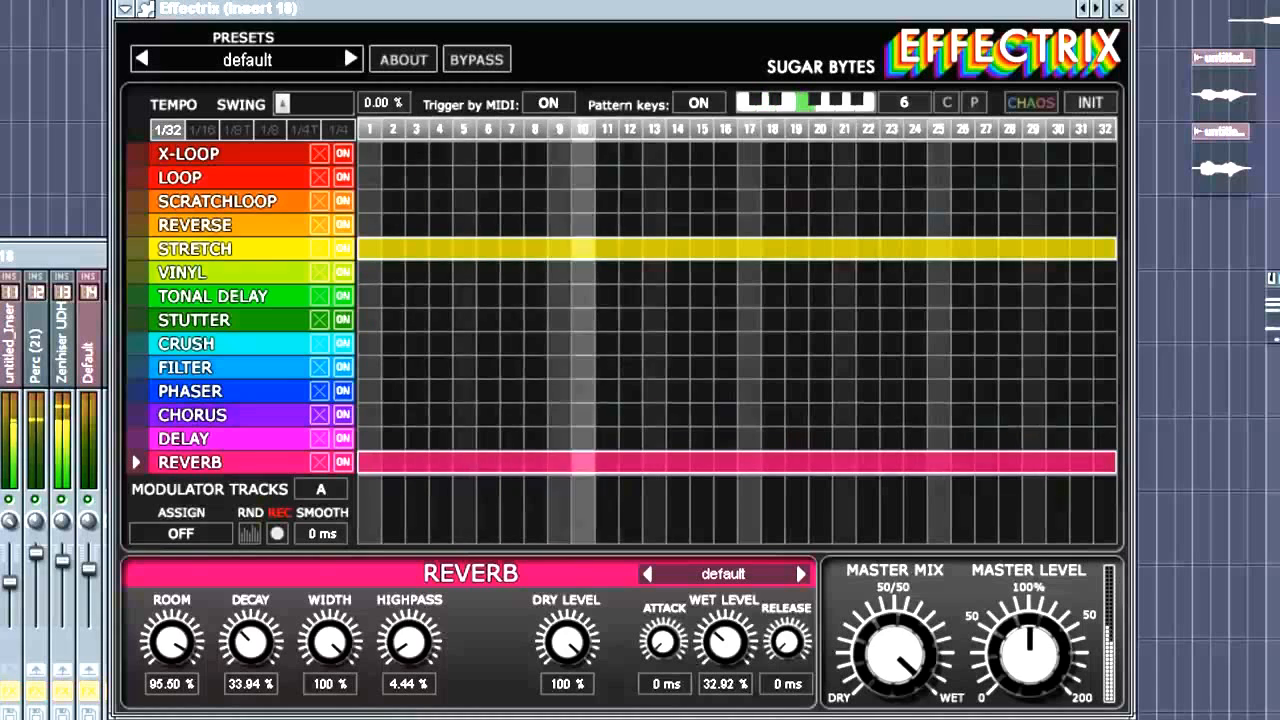
pyautogui.click(904, 102)
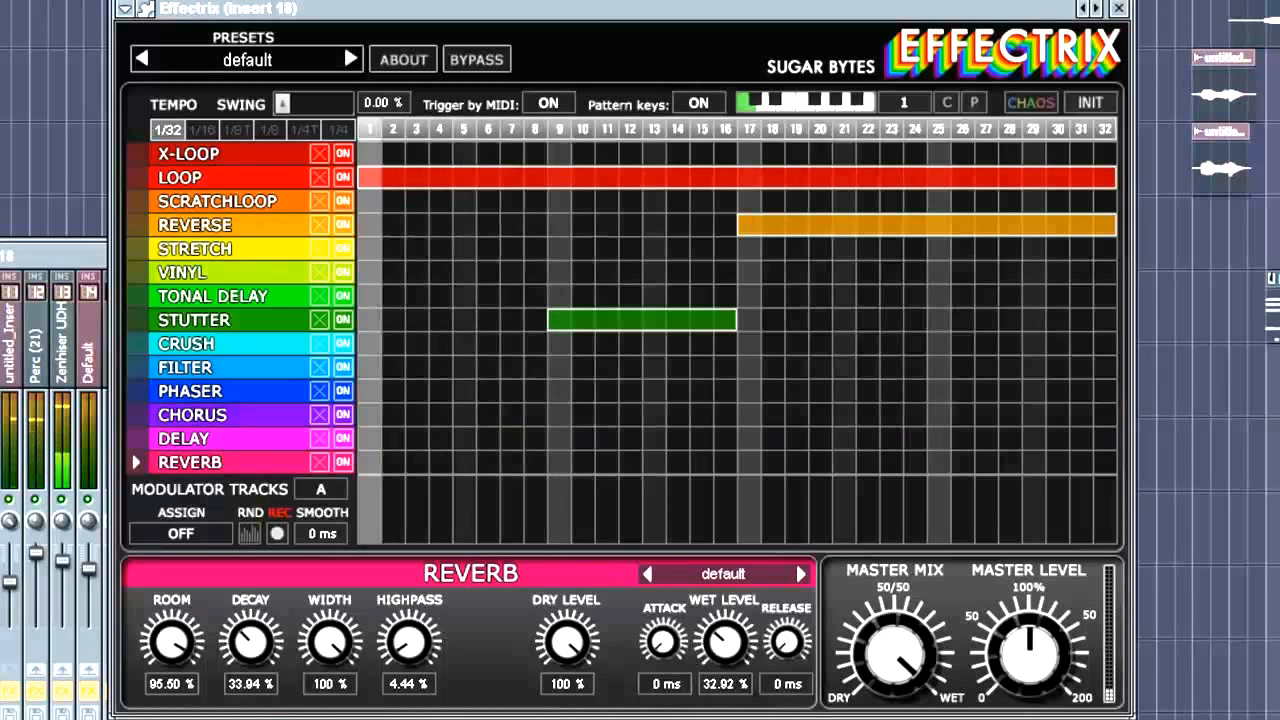